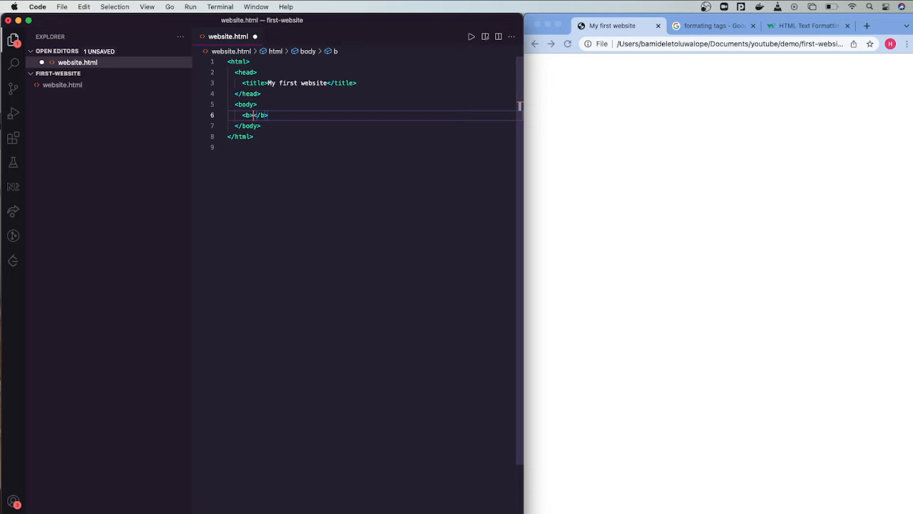
Step: Write Hello inside the <b></b> tags and begin typing a new line
type("Hello")
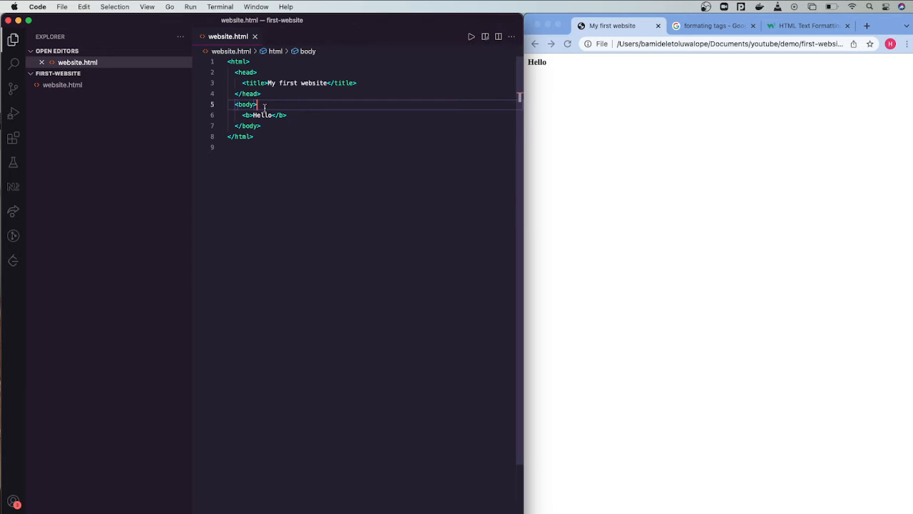
type("H")
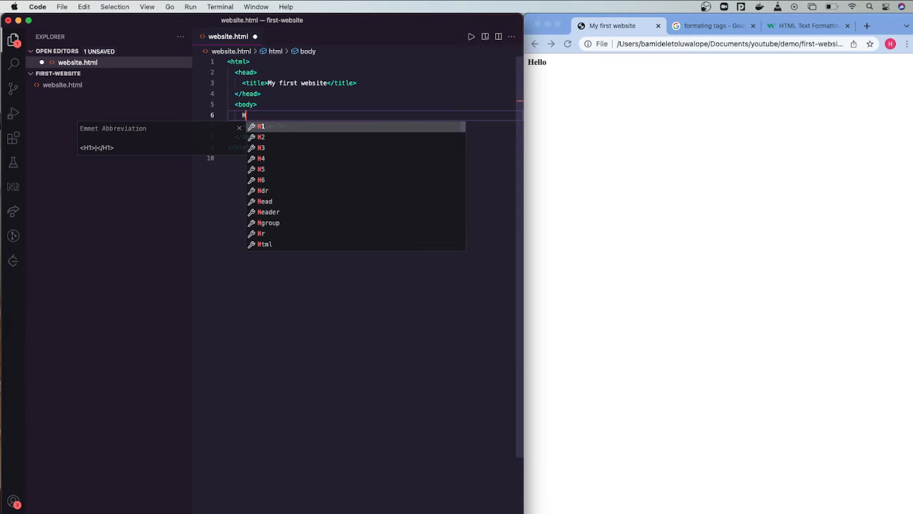
Step: Finish the plain Hello line above the bold one and start a new line below it
type("ello</b>")
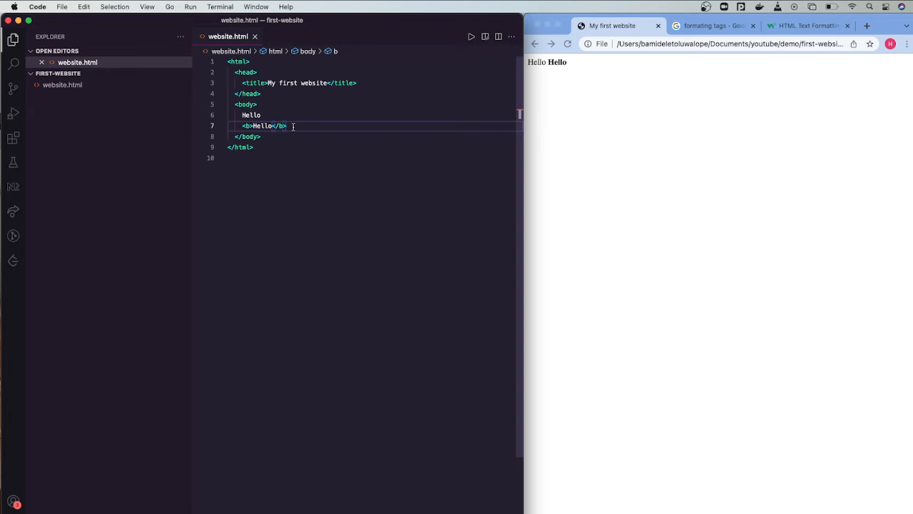
key("Enter")
type("<i></i>")
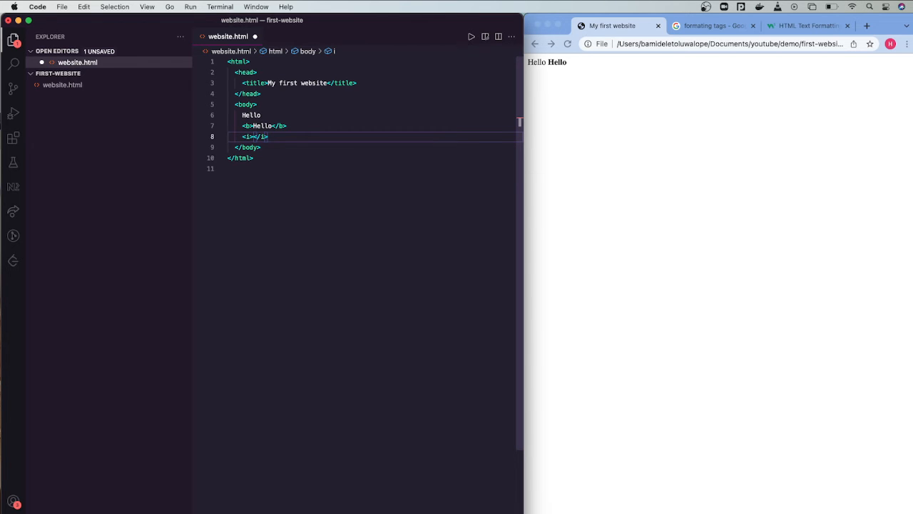
Step: Write World inside the italic tags and start a new line after it
type("World")
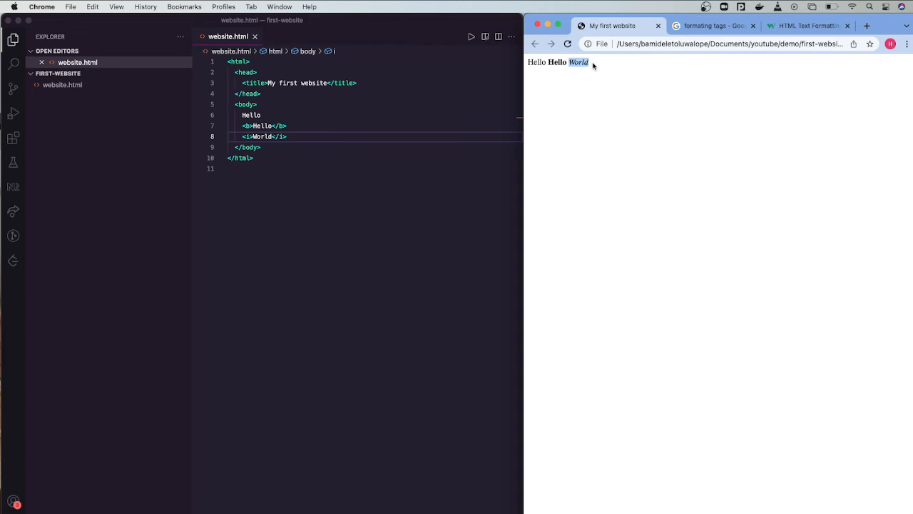
mouse_move(291, 107)
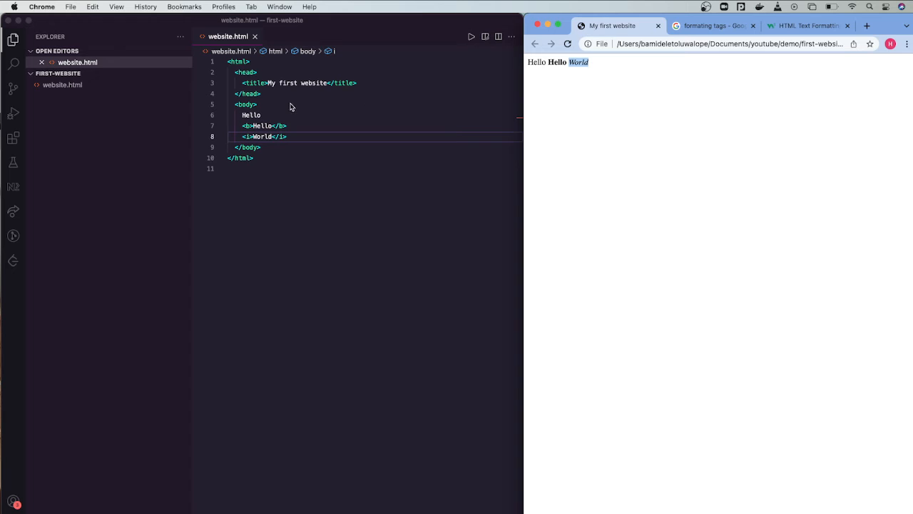
left_click(288, 137)
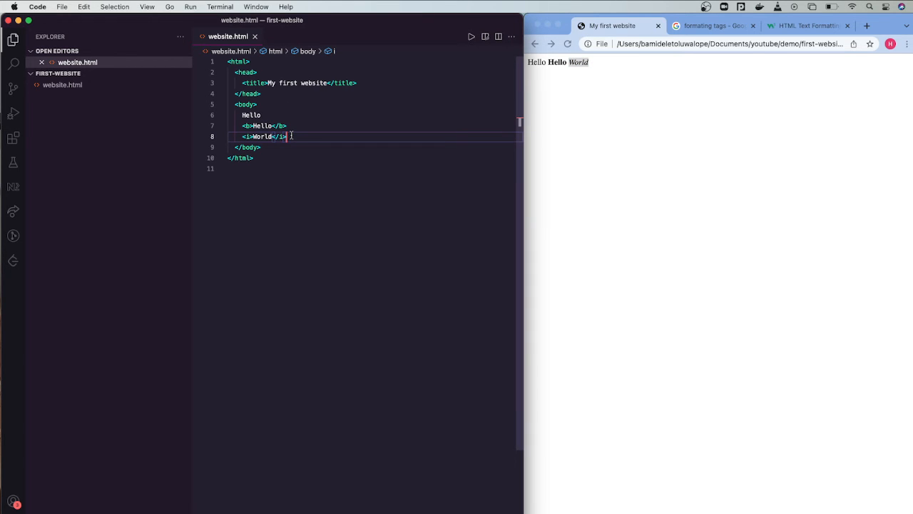
key("Enter")
type("<u></u>")
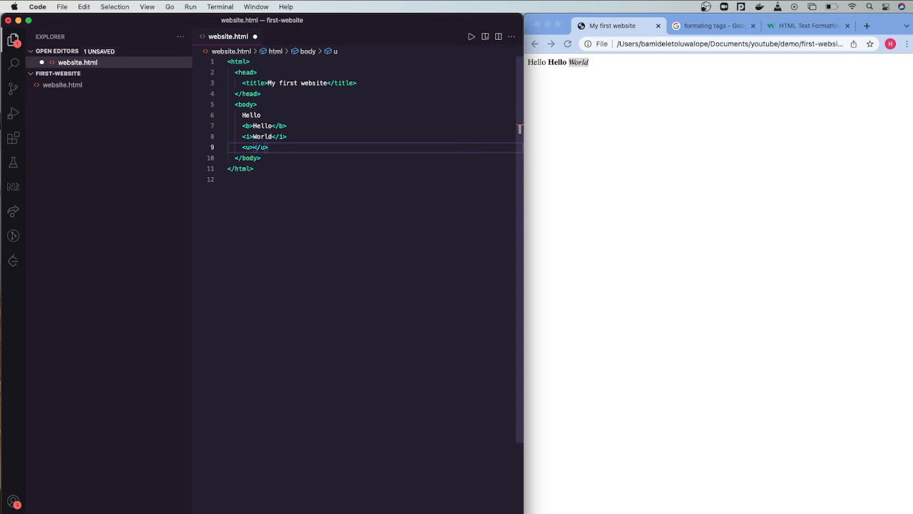
Step: Write My people inside the <u></u> tags
type("My people")
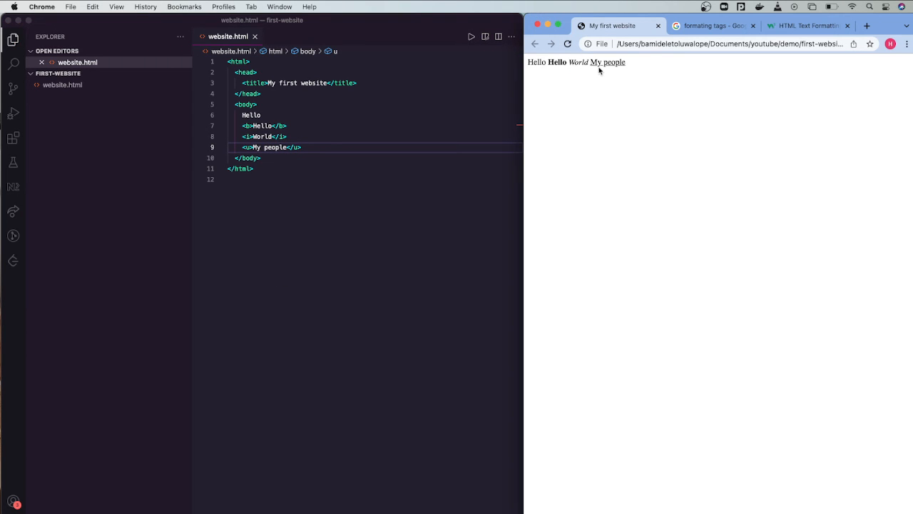
mouse_move(637, 71)
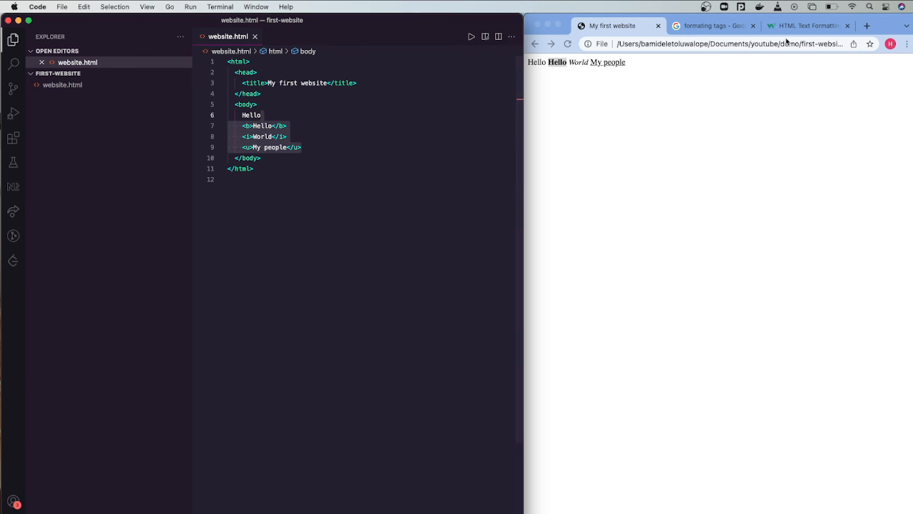
Step: Scroll the HTML Text Formatting page down to the <sup> element section
left_click(806, 25)
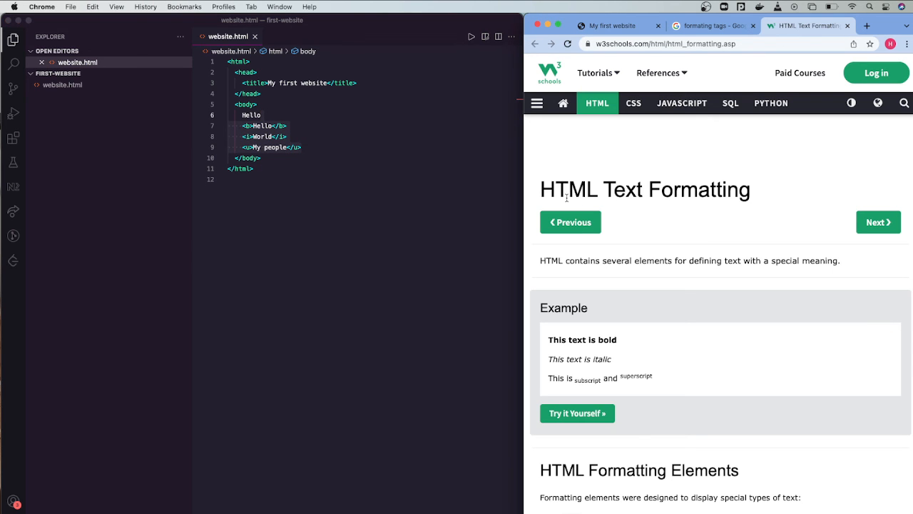
double_click(570, 189)
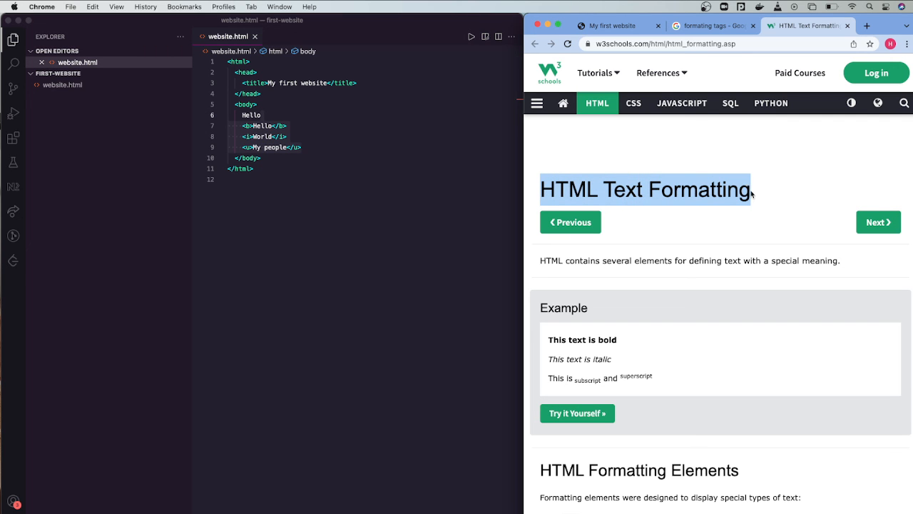
scroll("down", 3)
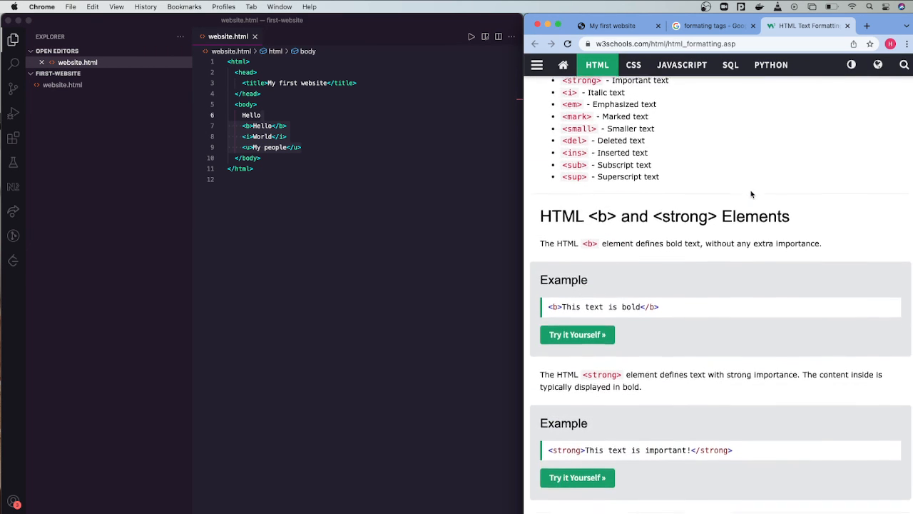
scroll("down", 3)
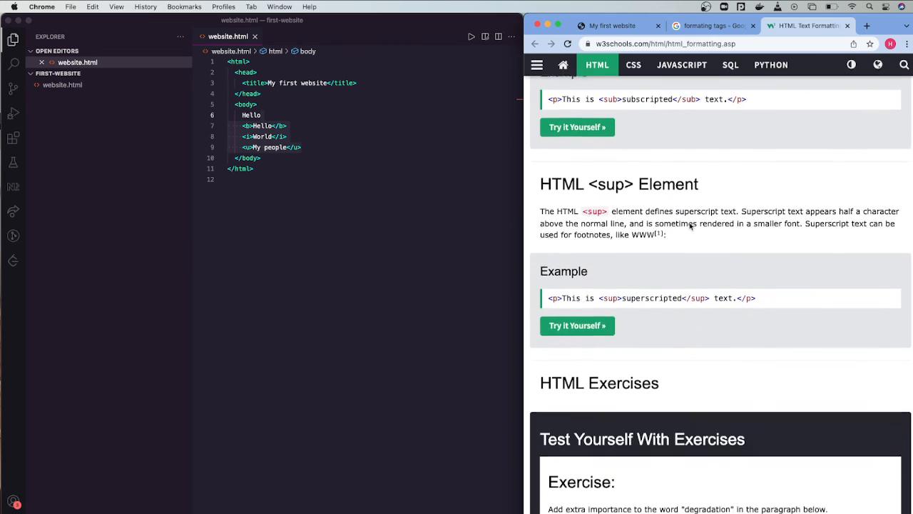
scroll("down", 3)
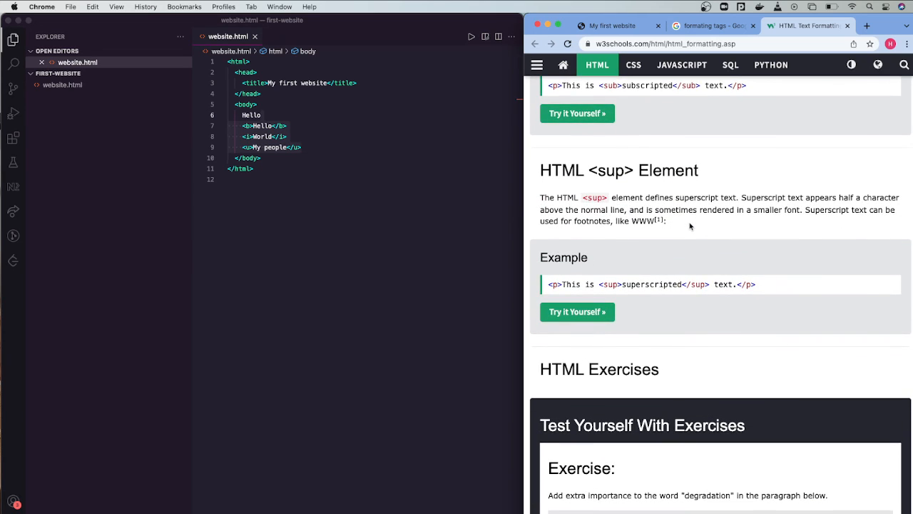